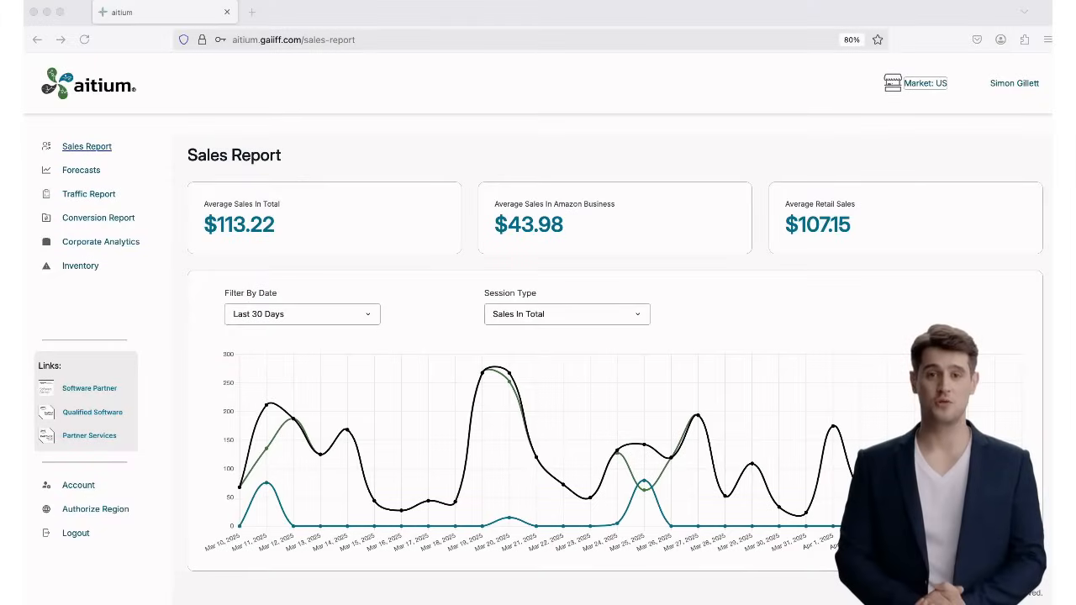
{"action": "mouse_move", "coordinate": [703, 301]}
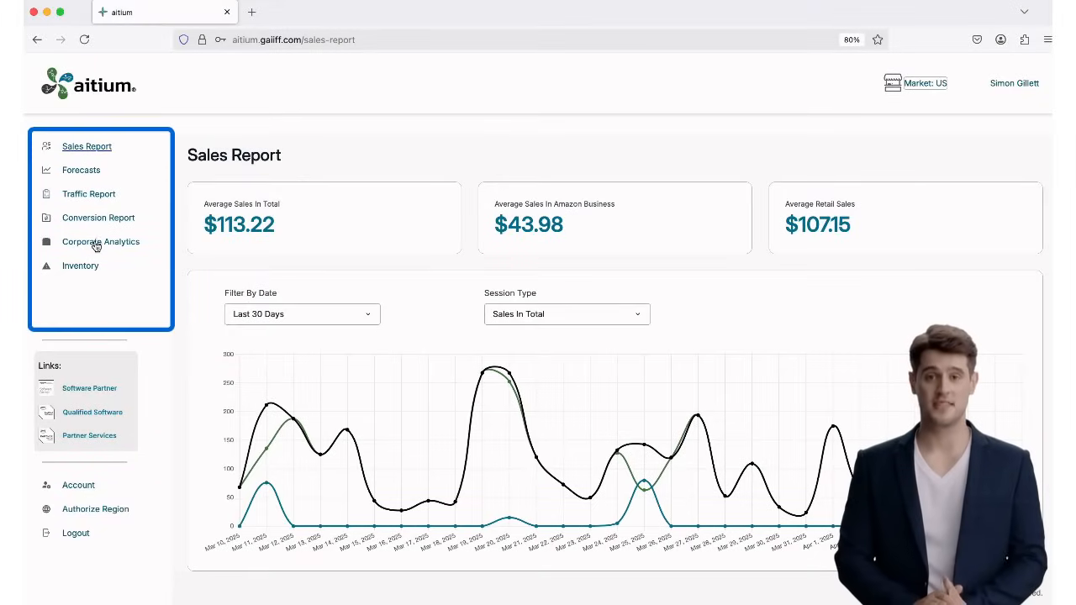
Expand Corporate Analytics in the sidebar to show Analytics Report and Buyer Company Details.
{"action": "left_click", "coordinate": [100, 241]}
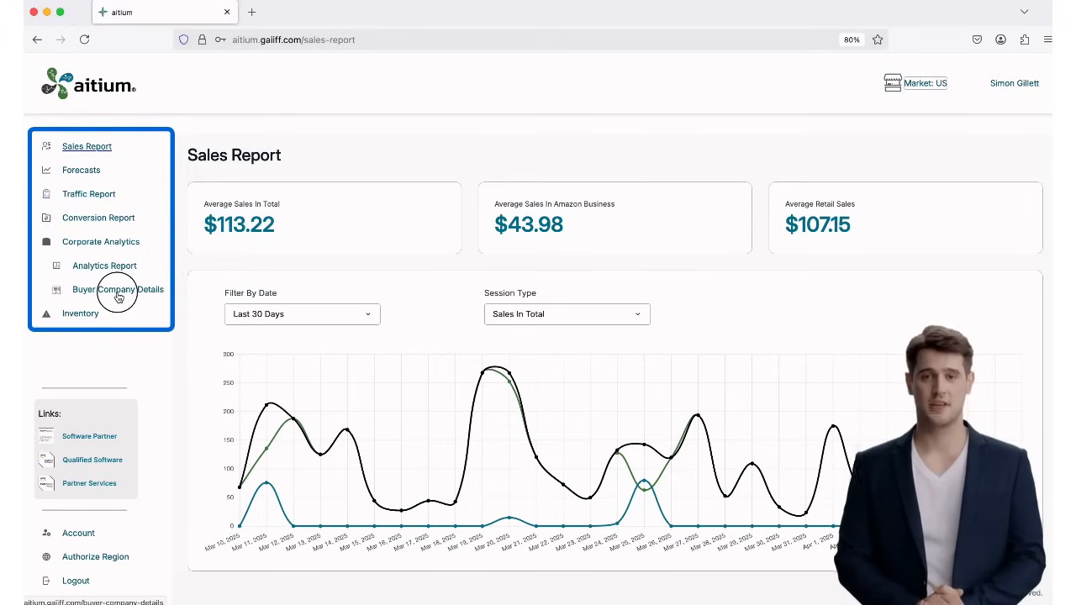
Open Buyer Company Details to list the 74 buyers with location and amount spent.
{"action": "left_click", "coordinate": [117, 289]}
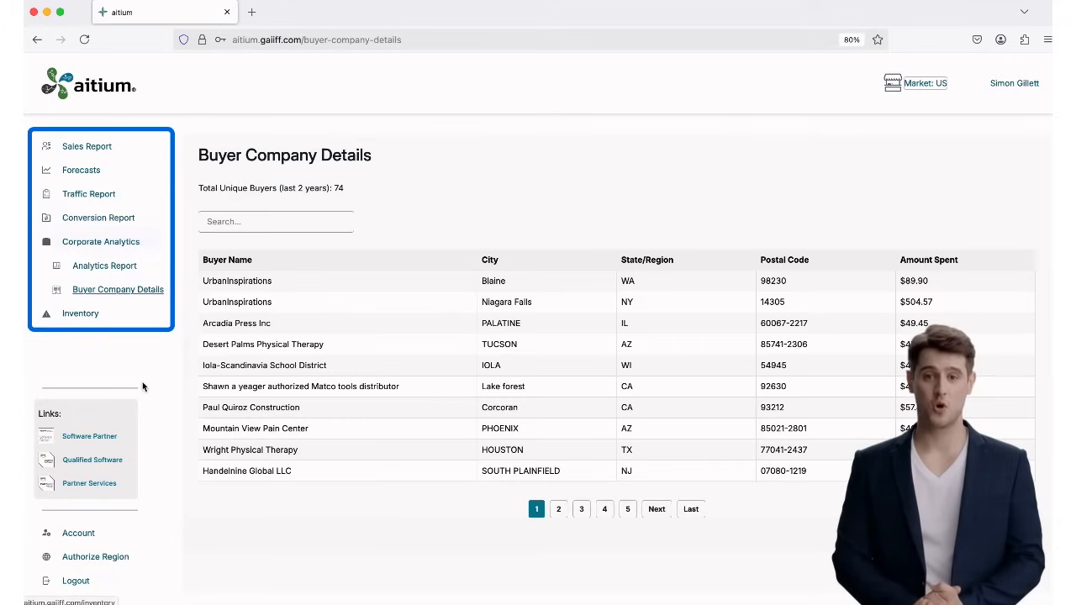
{"action": "mouse_move", "coordinate": [183, 429]}
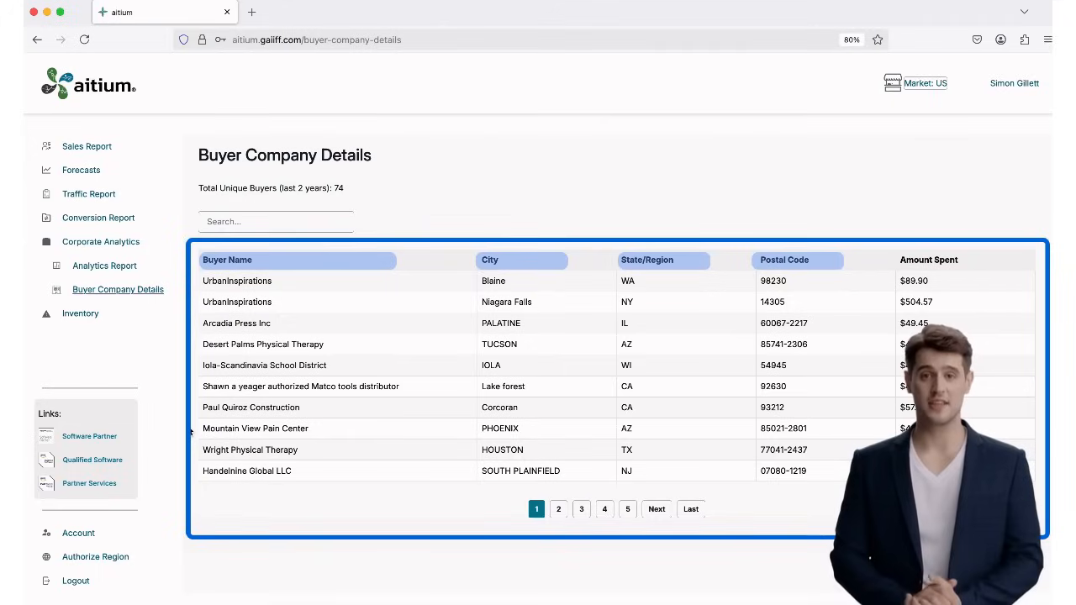
{"action": "left_click", "coordinate": [929, 260]}
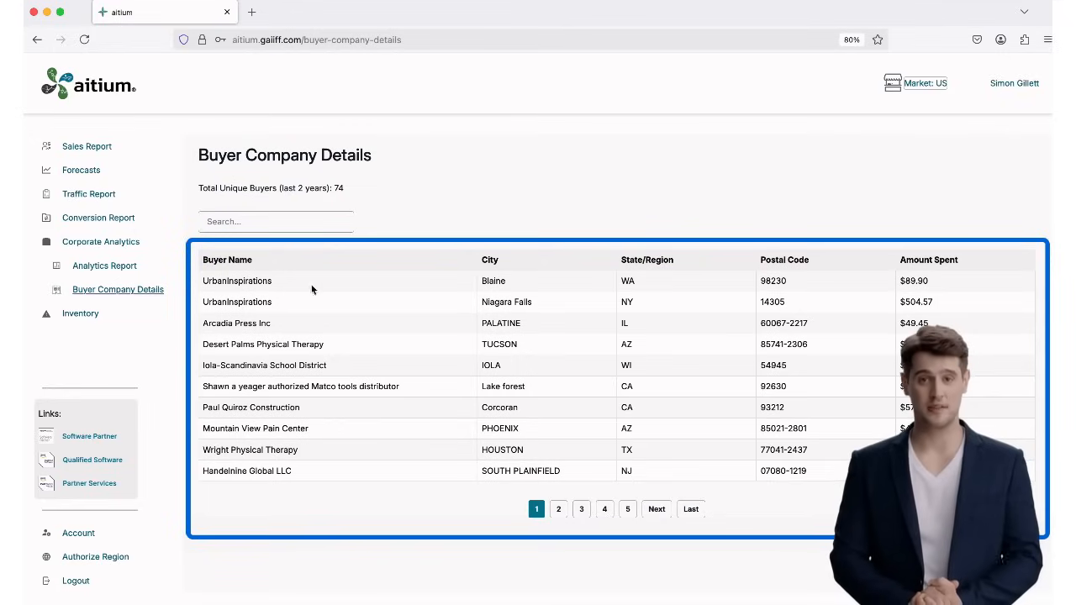
Sort buyers by Buyer Name, State/Region, Postal Code, then Amount Spent ascending.
{"action": "left_click", "coordinate": [227, 259]}
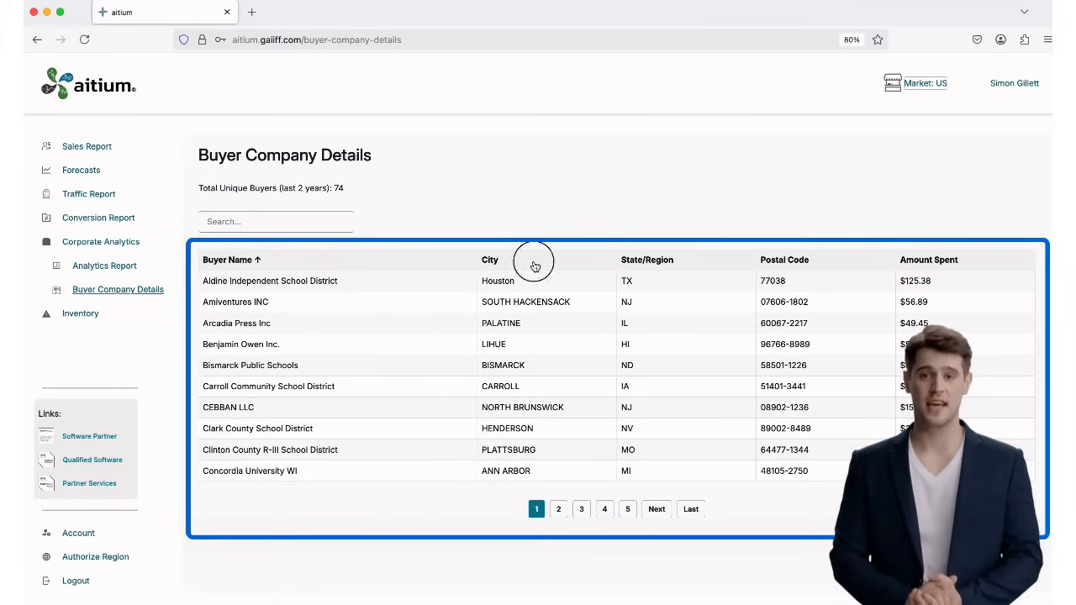
{"action": "left_click", "coordinate": [647, 260]}
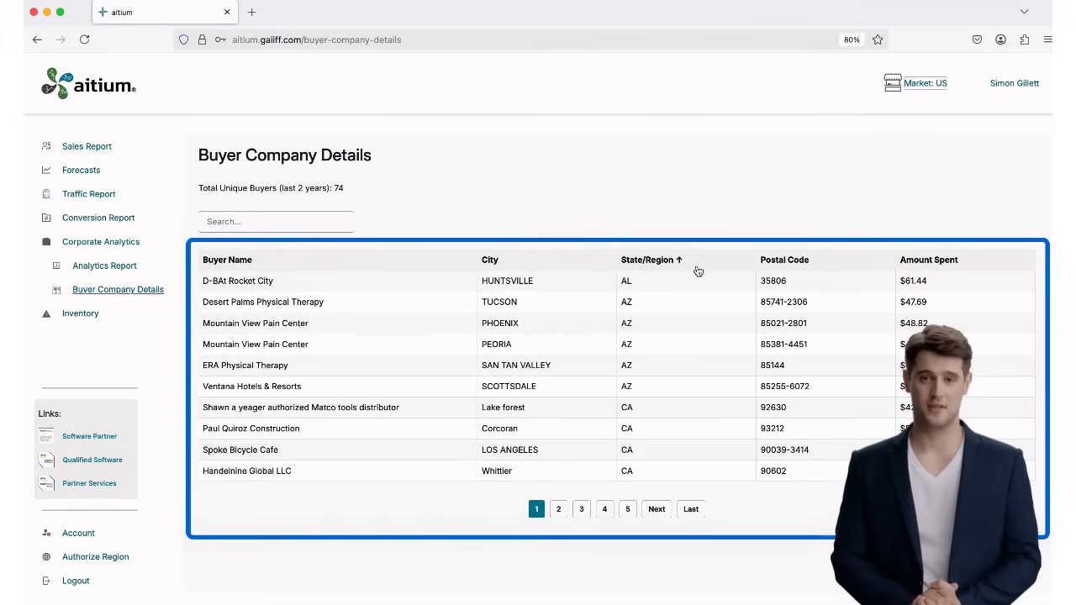
{"action": "left_click", "coordinate": [785, 260]}
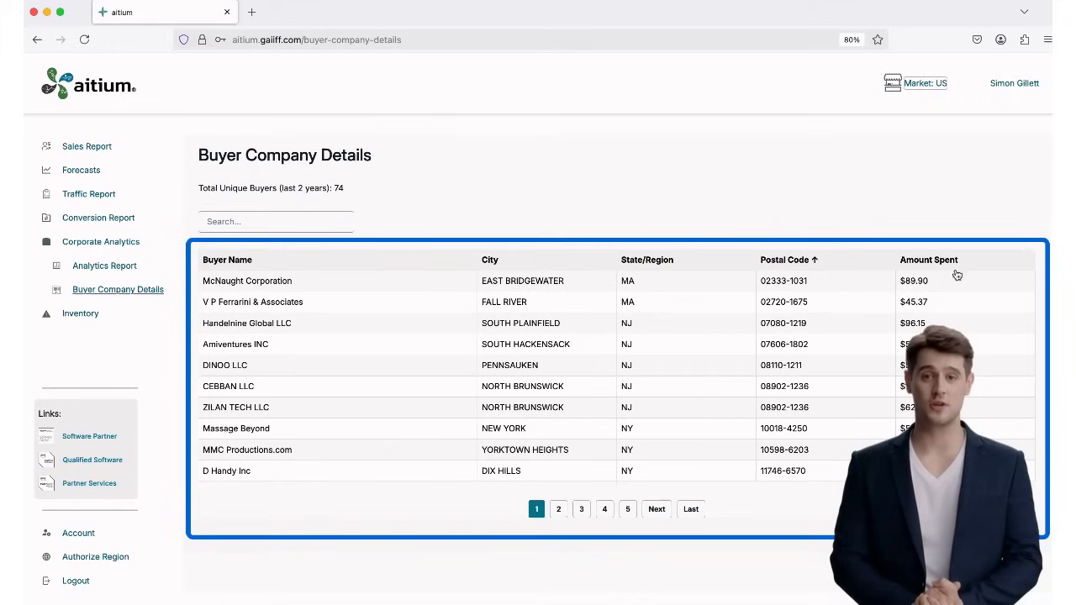
{"action": "left_click", "coordinate": [928, 260]}
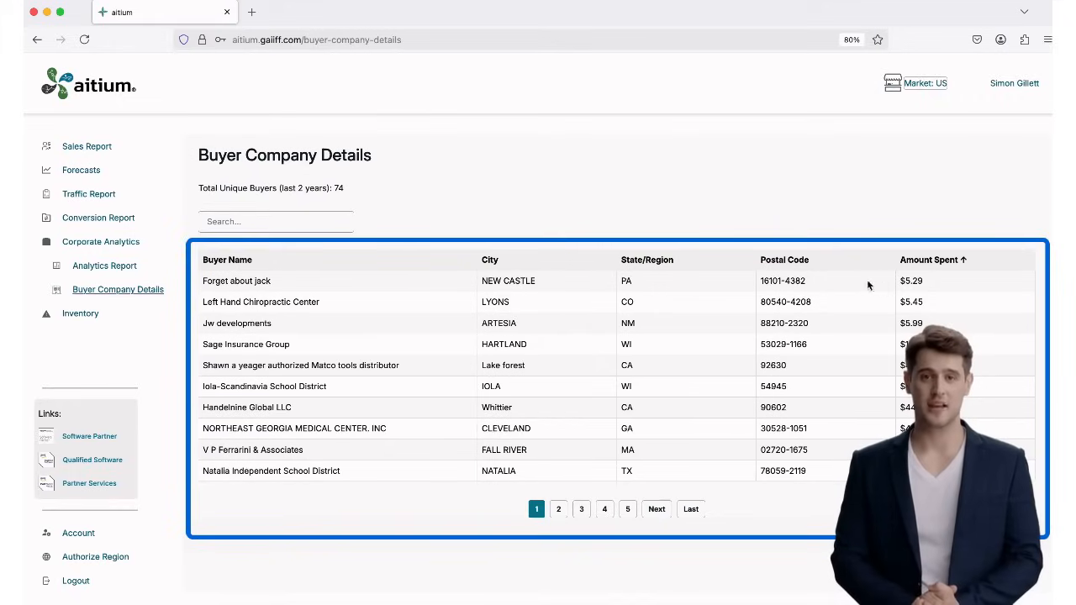
{"action": "left_click", "coordinate": [275, 221]}
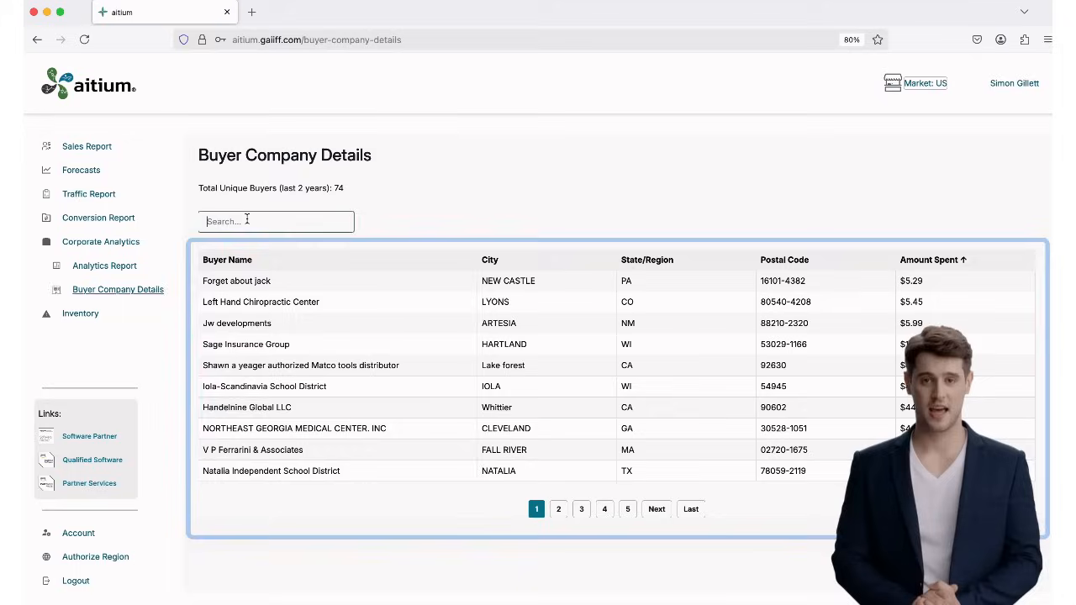
Page through the amount-sorted buyer table to page 2, then page 3.
{"action": "left_click", "coordinate": [276, 221]}
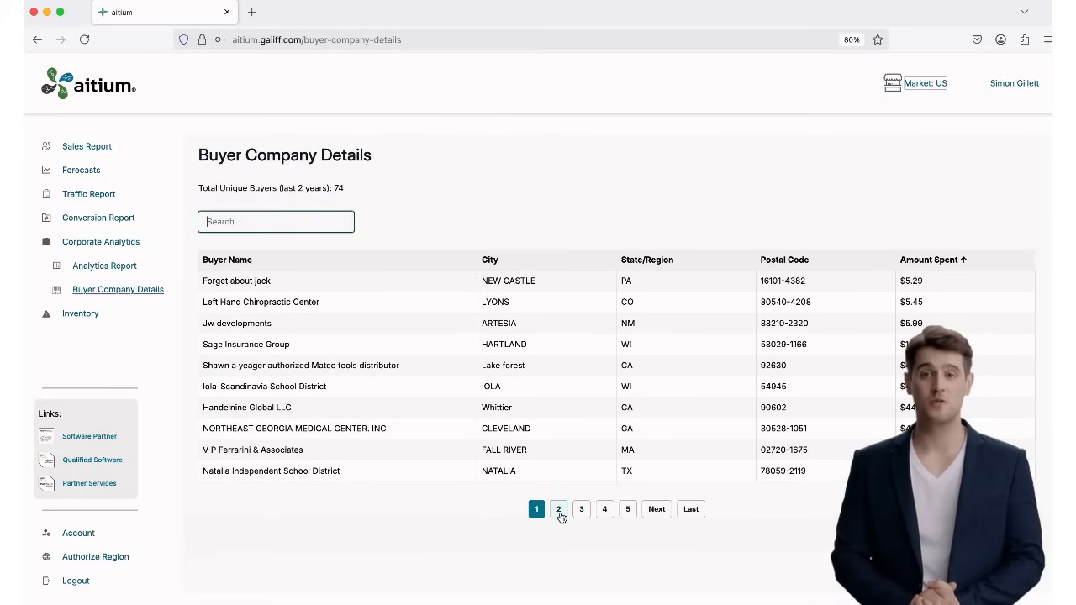
{"action": "left_click", "coordinate": [558, 509]}
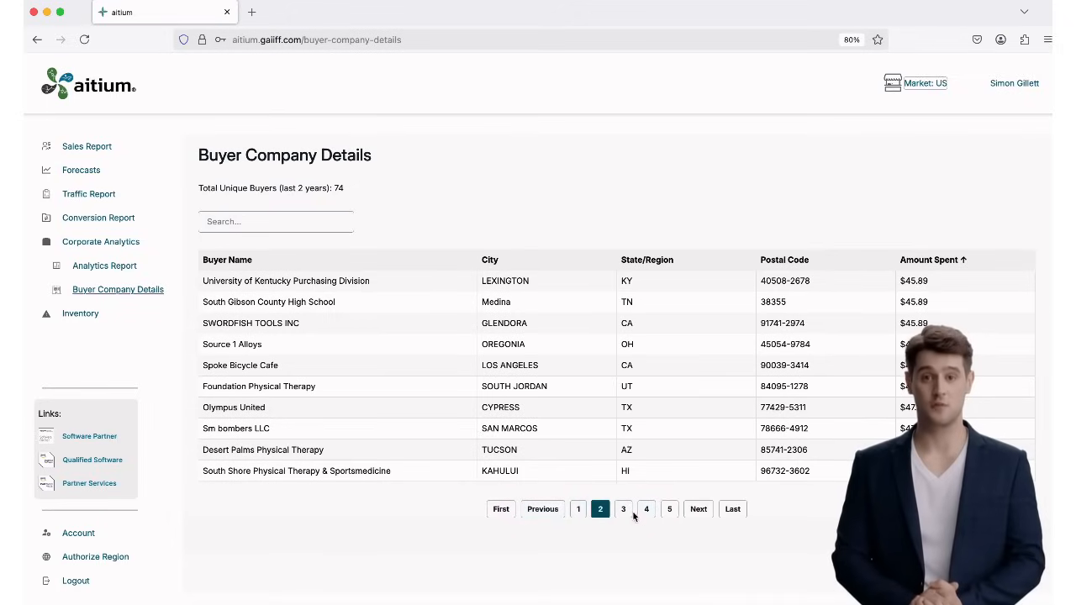
{"action": "left_click", "coordinate": [623, 508]}
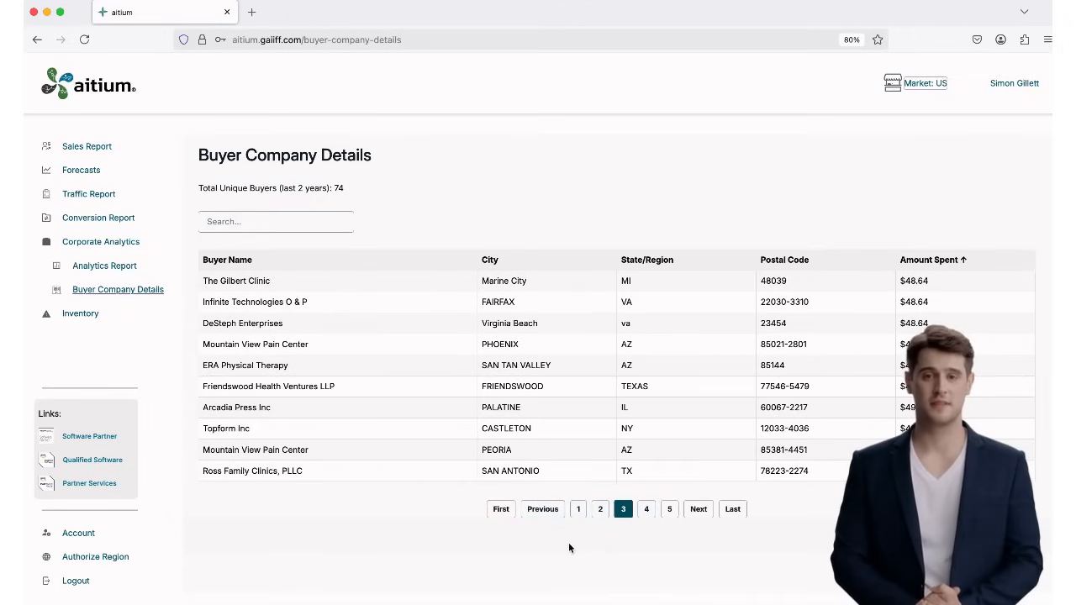
{"action": "mouse_move", "coordinate": [484, 545]}
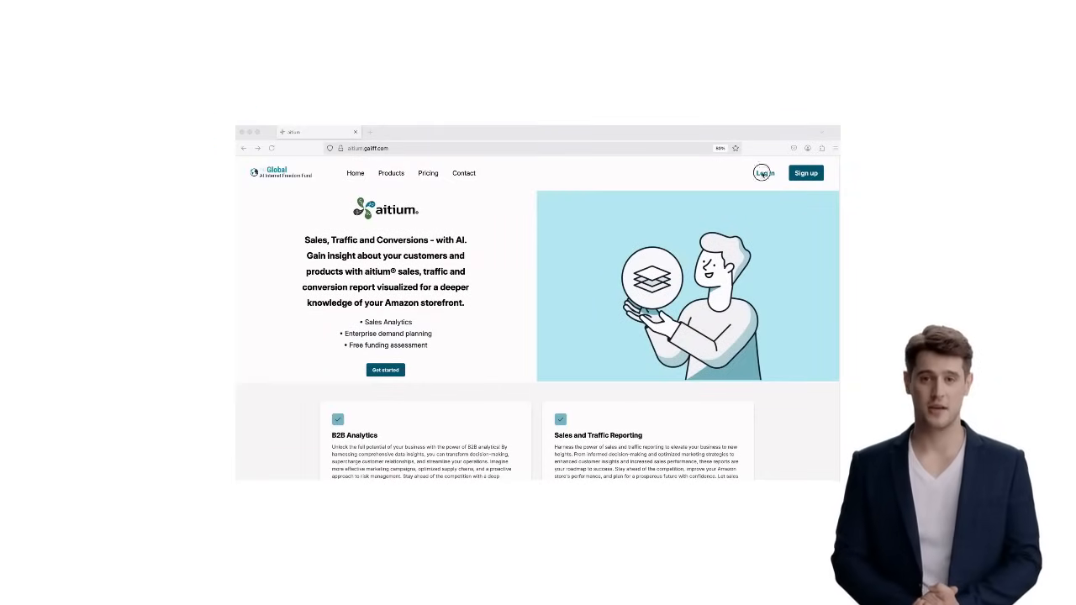
Go to the sign-in page and begin entering the email with 'ai'.
{"action": "left_click", "coordinate": [763, 172]}
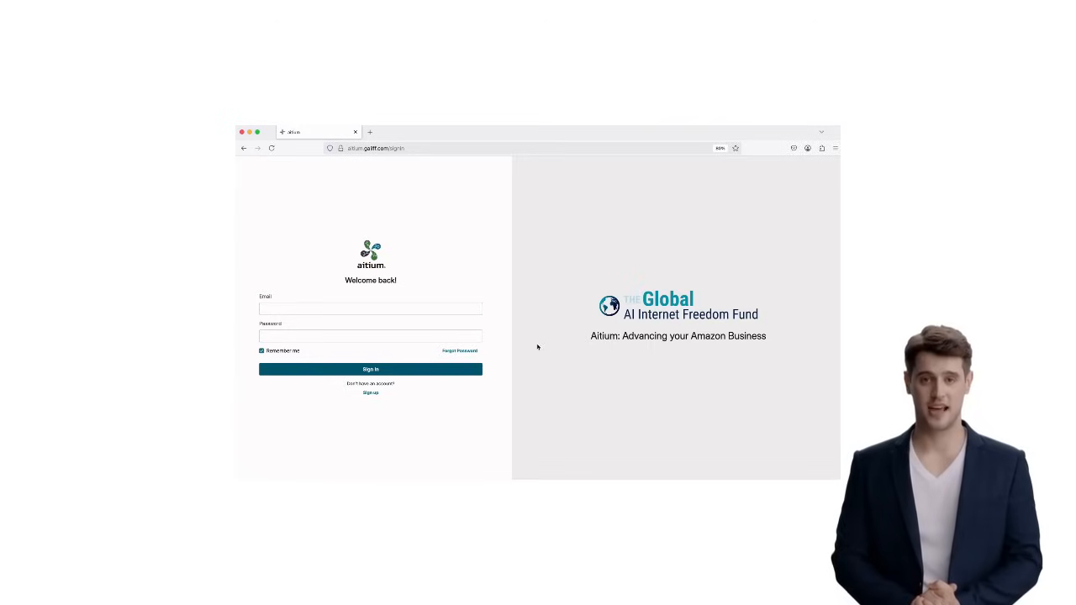
{"action": "type", "text": "ai"}
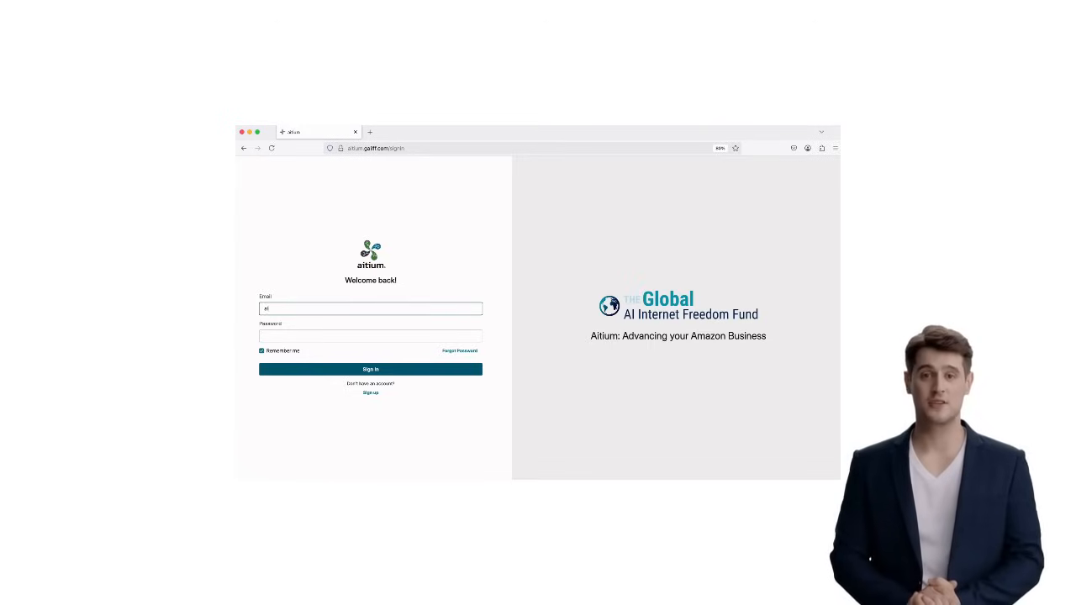